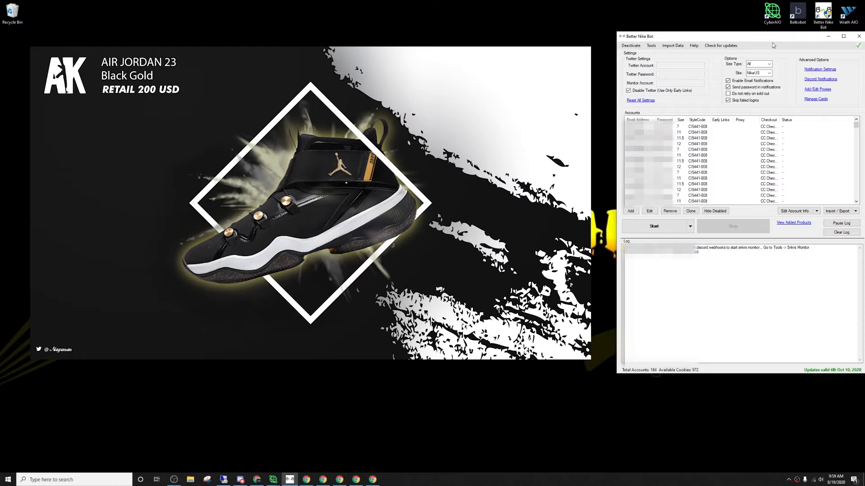
- Start the Jordan AJNT 23 draw entry tasks and review the added entries list
left_click(654, 226)
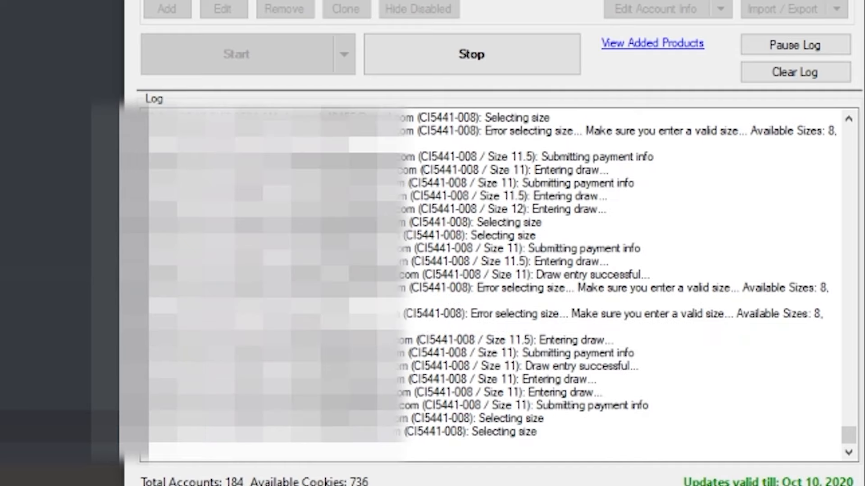
left_click(652, 43)
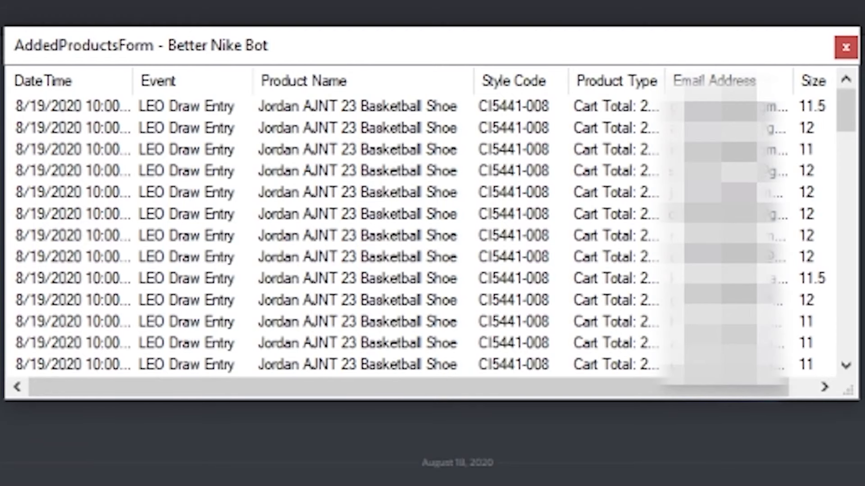
scroll("down", 3)
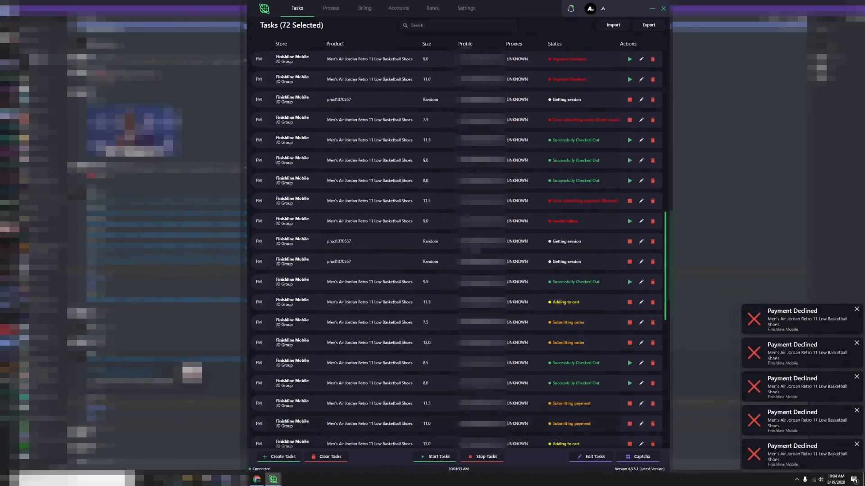
- Filter the Finish Line task list by searching 'SUCCESSFUL'
type("SUCCESSFUL")
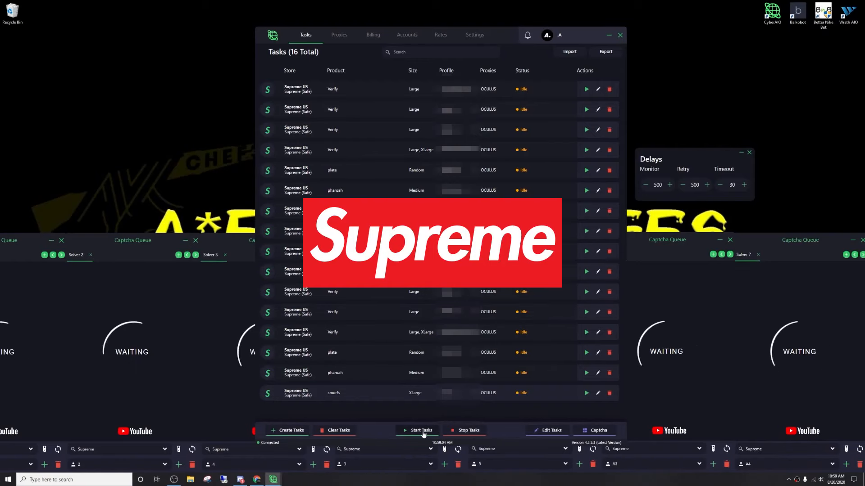
- Start all 16 Supreme US tasks with the captcha solvers ready
left_click(418, 431)
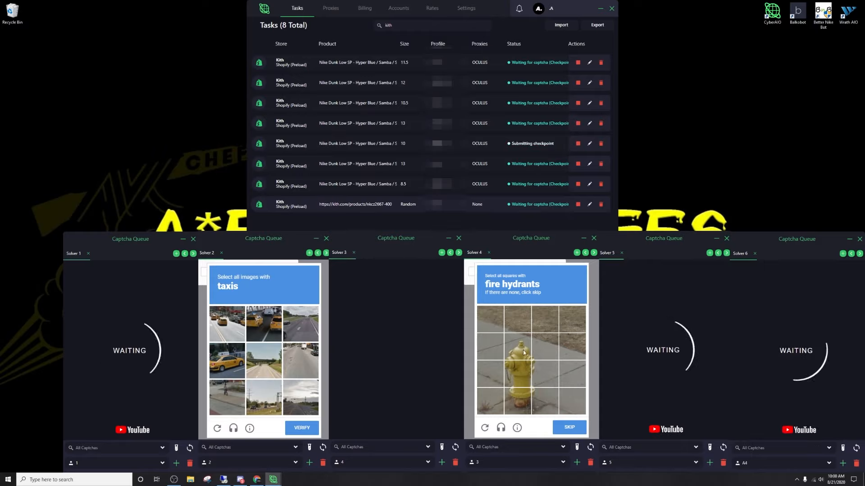
- Select the fire hydrant and bicycle squares in the reCAPTCHA solver windows
left_click(226, 323)
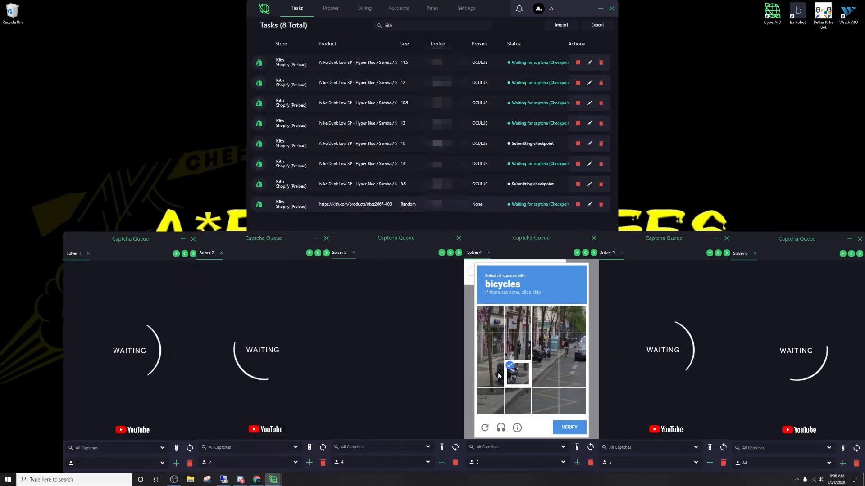
left_click(569, 427)
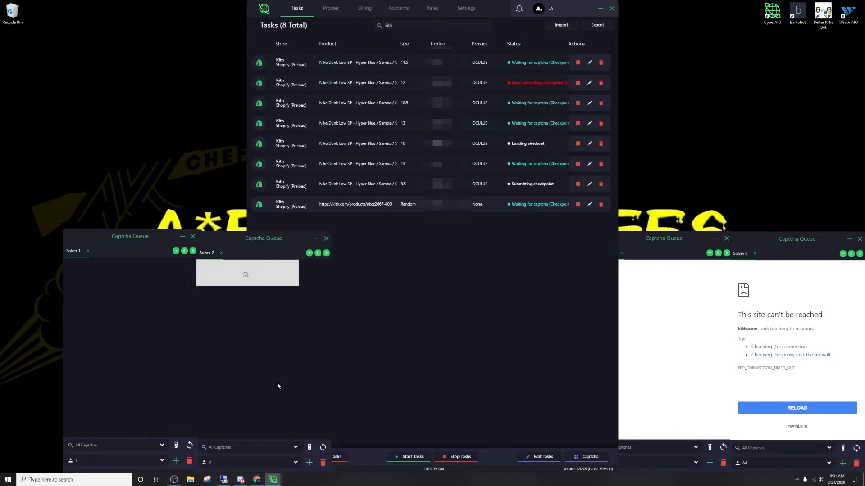
mouse_move(431, 394)
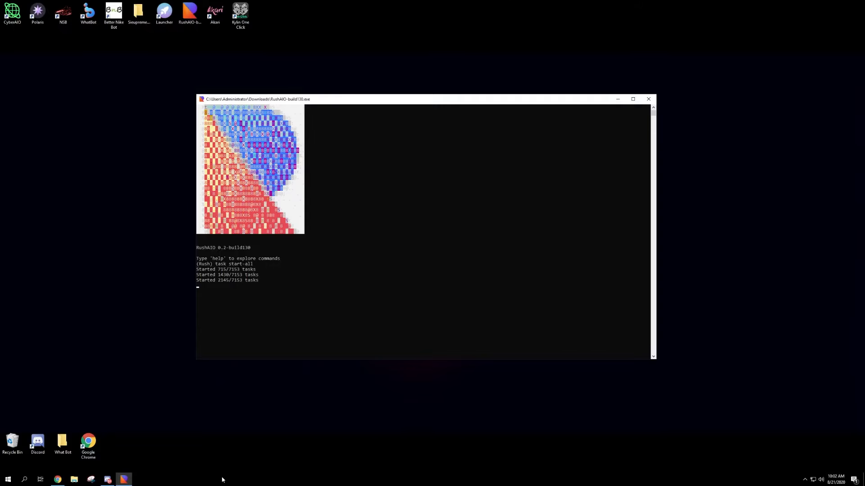
mouse_move(271, 454)
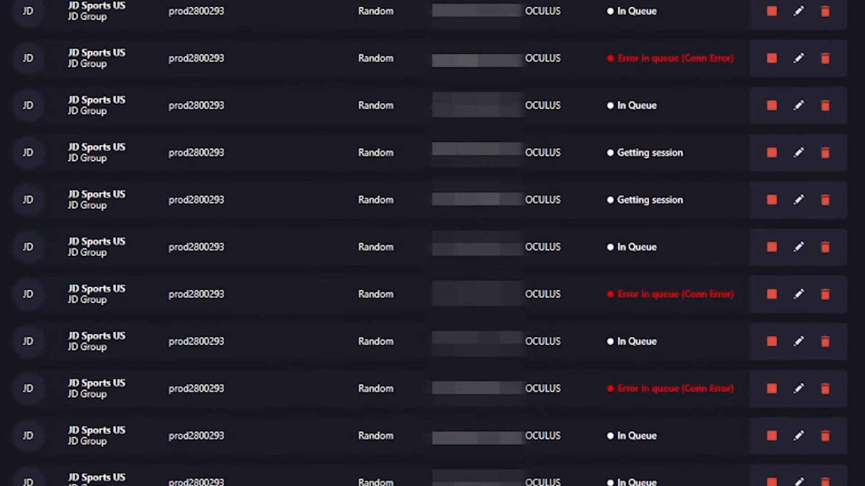
- Scroll the JD Sports US task list to check queue and connection statuses
scroll("down", 3)
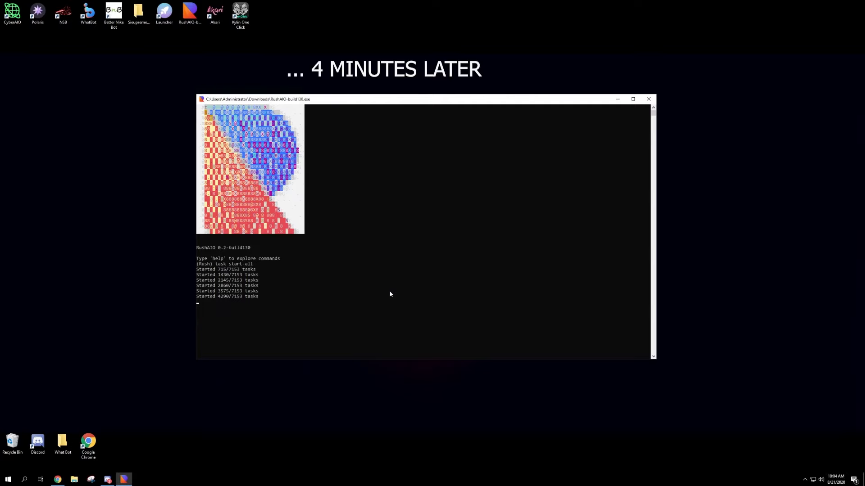
- Keep the RushAIO start-all console running toward 4290 of 7153 tasks
left_click(632, 99)
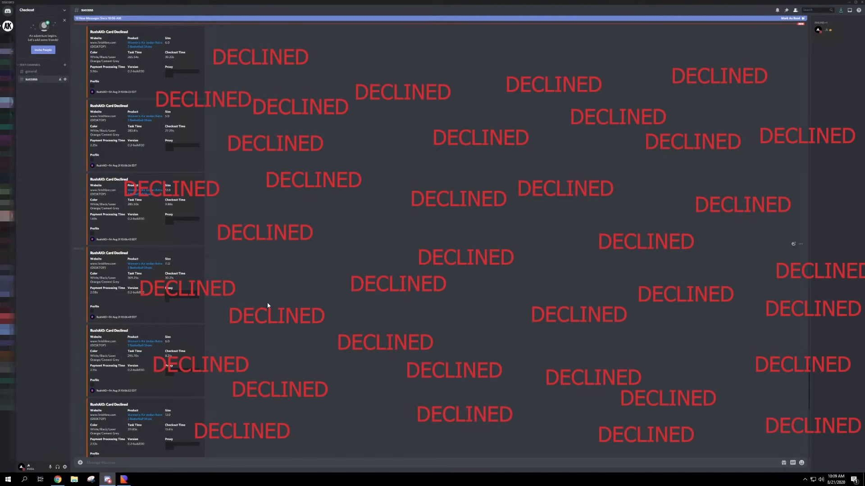
- Scroll the #success channel's RushAIO card-declined checkout notifications
scroll("down", 3)
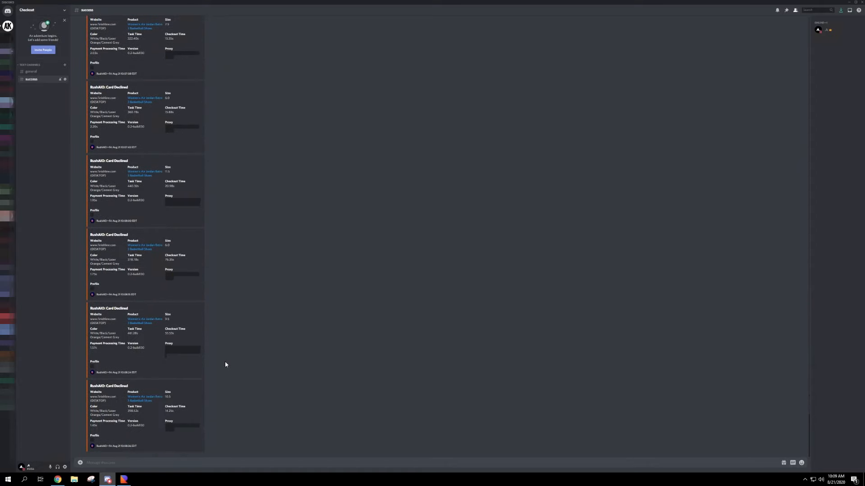
left_click(122, 479)
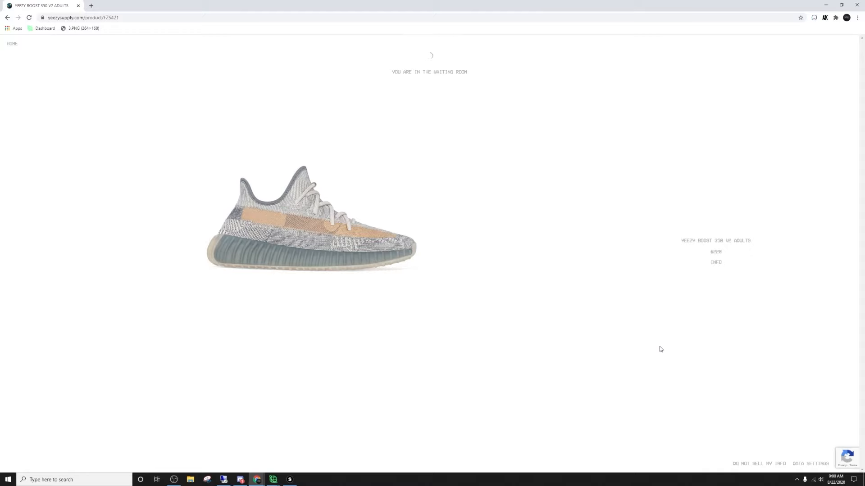
- Hold the Yeezy Boost 350 V2 product page in the Yeezy Supply waiting room
left_click(289, 481)
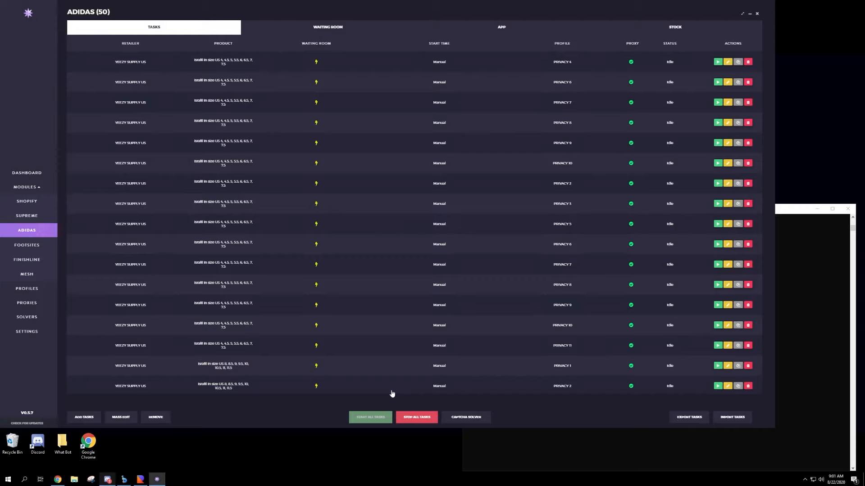
- Start all 50 Yeezy Supply US Adidas tasks so they wait for special mode
left_click(371, 417)
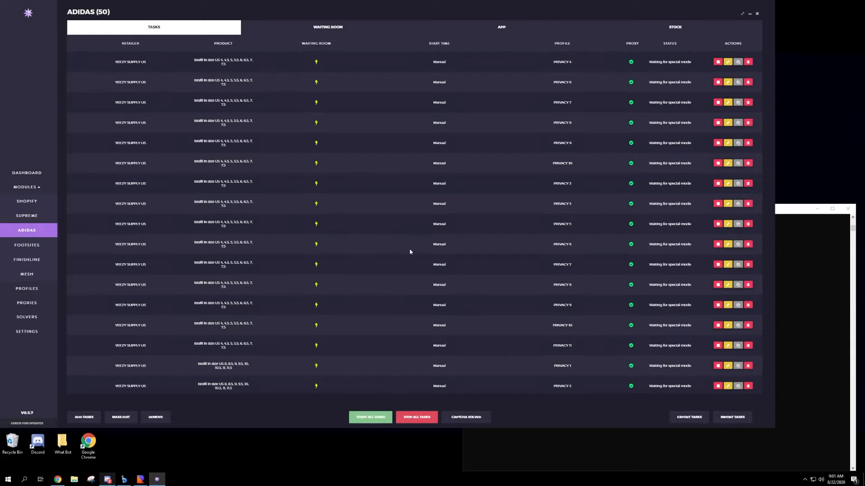
scroll("down", 3)
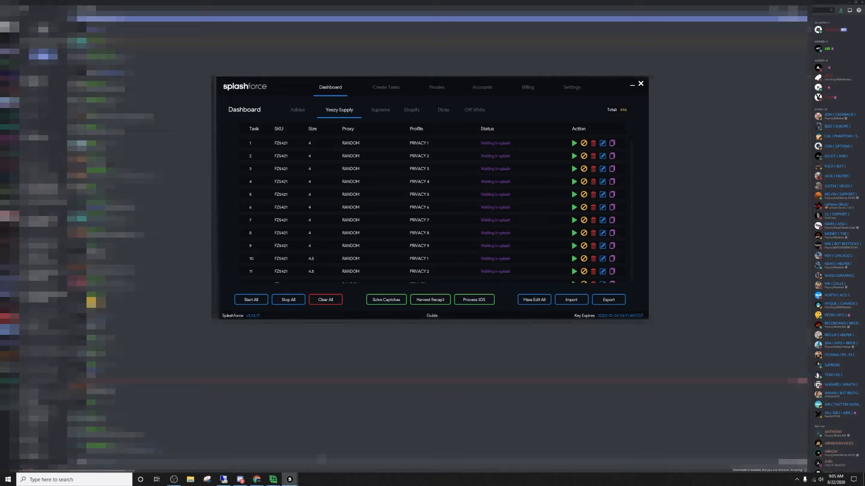
left_click(386, 299)
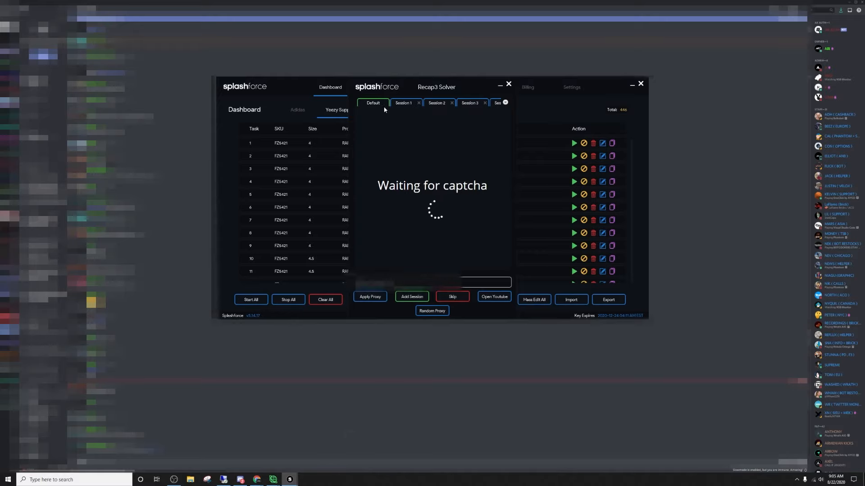
left_click(640, 83)
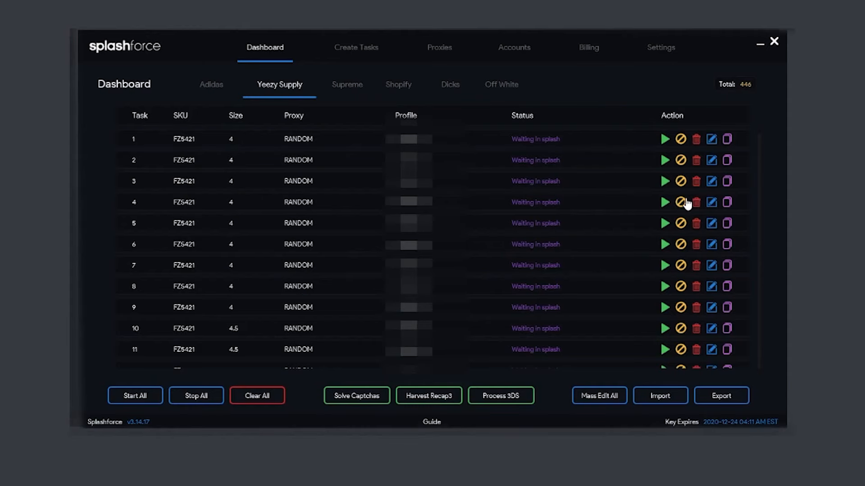
scroll("down", 3)
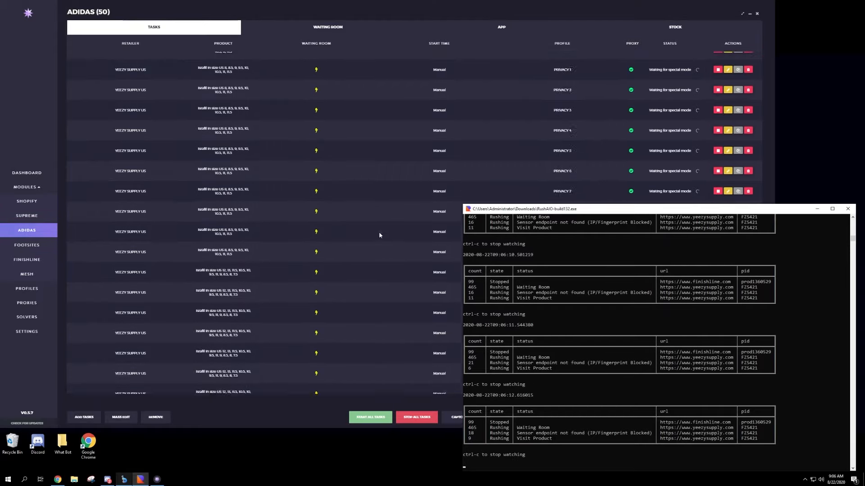
scroll("down", 3)
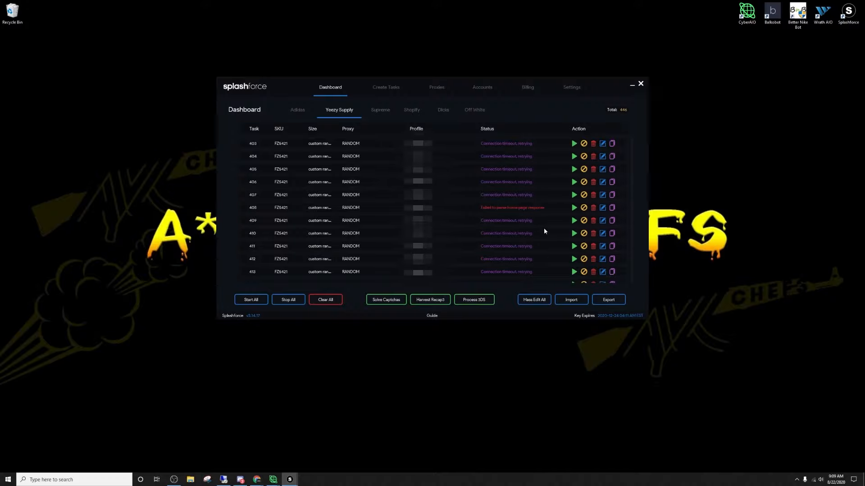
scroll("down", 3)
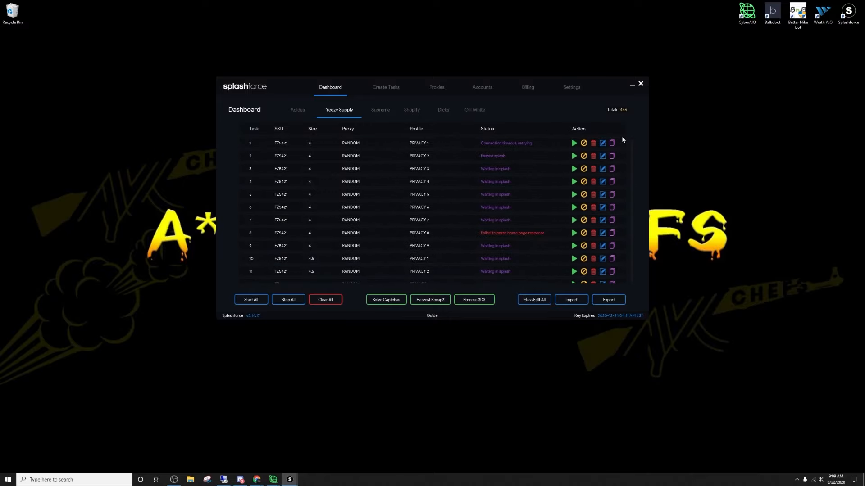
mouse_move(510, 160)
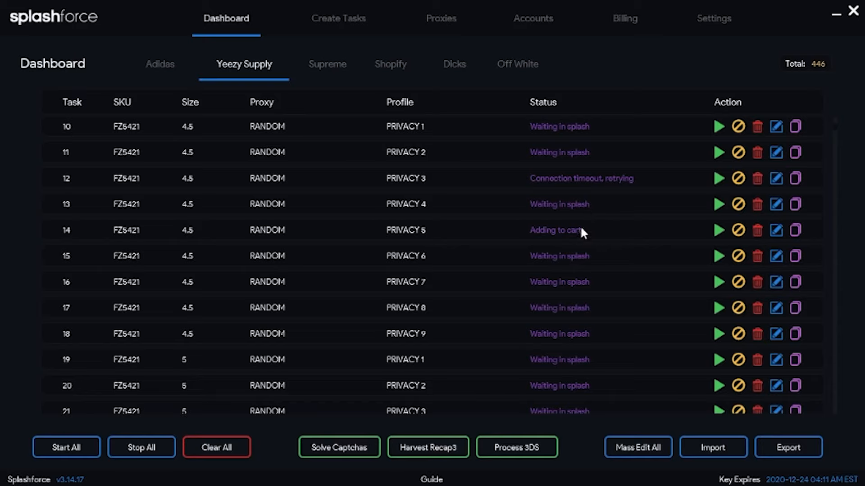
mouse_move(385, 357)
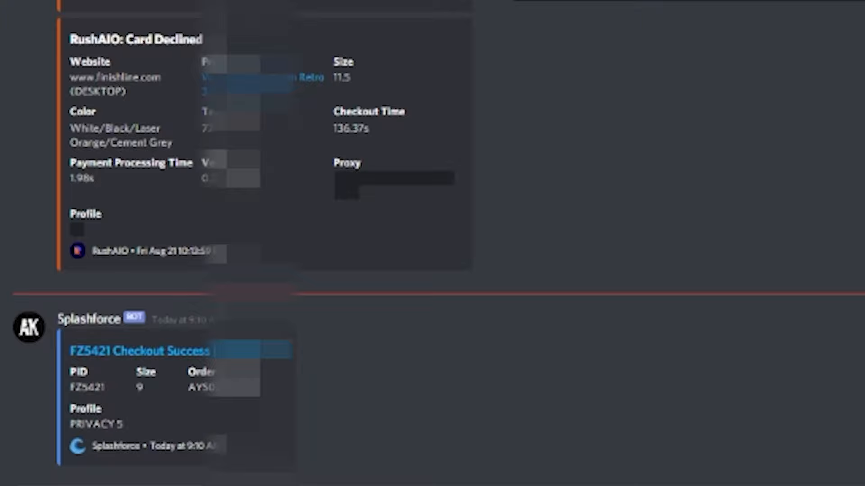
scroll("down", 3)
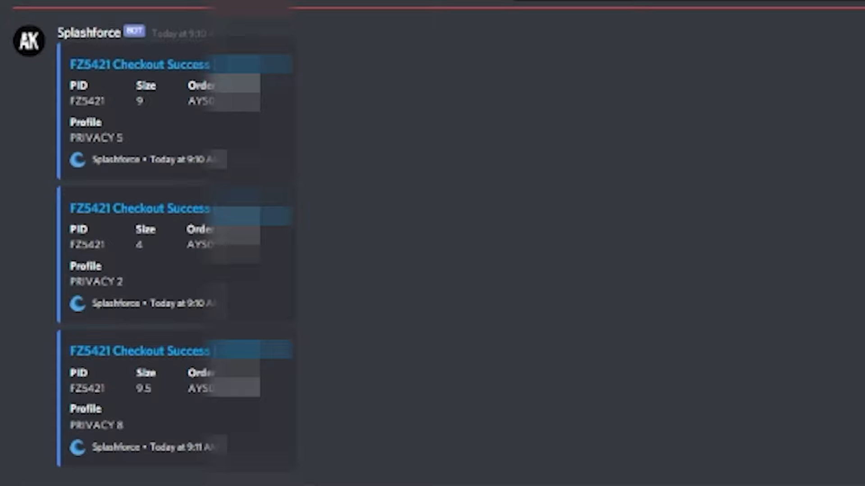
scroll("down", 3)
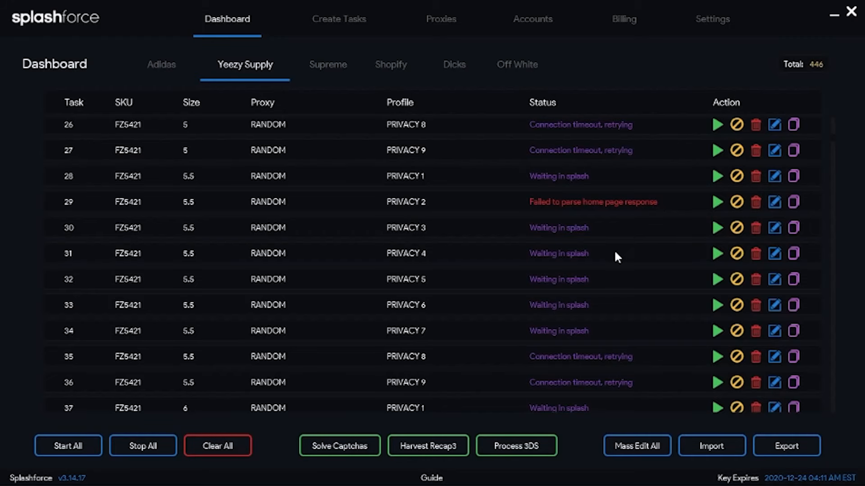
- Scroll the Yeezy Supply FZ5421 task list toward the task to edit
scroll("down", 3)
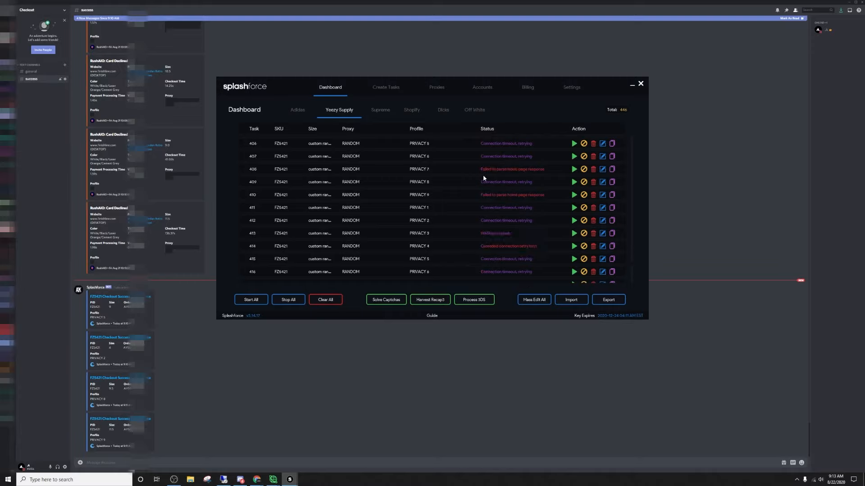
scroll("down", 3)
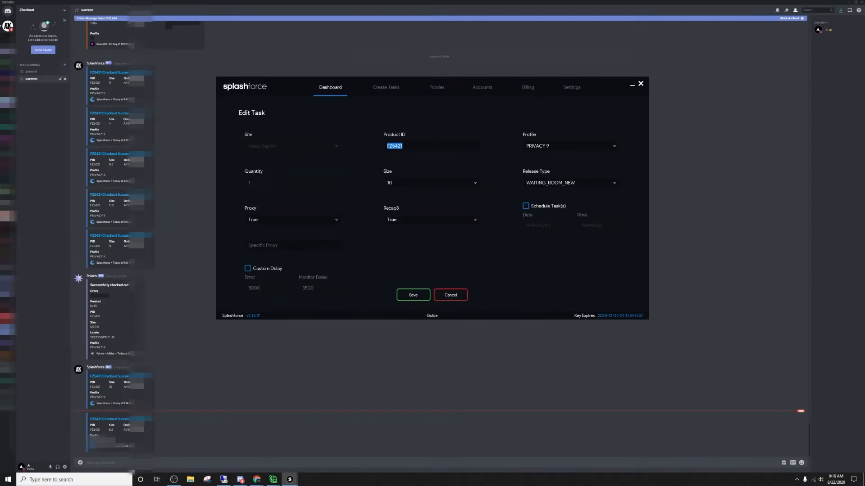
- Start a Yeezy Supply FZ5421 task with Release Type WAITING_ROOM_NEW, then view the Discord success channel
left_click(385, 88)
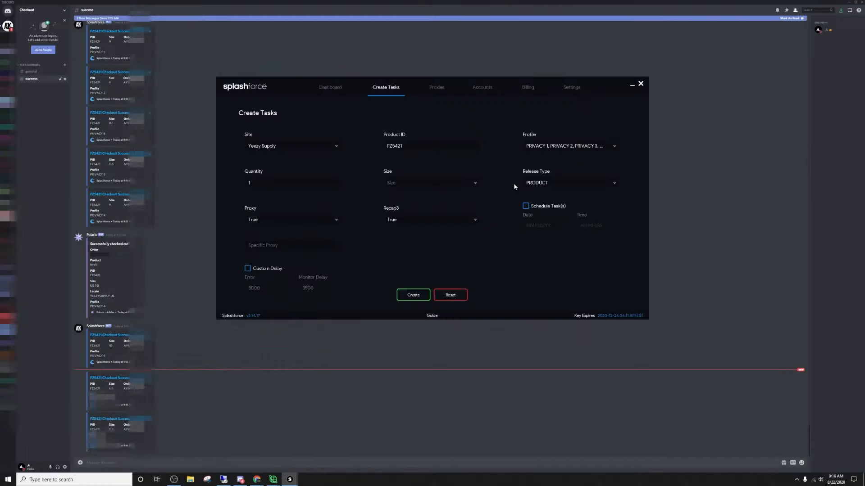
left_click(569, 183)
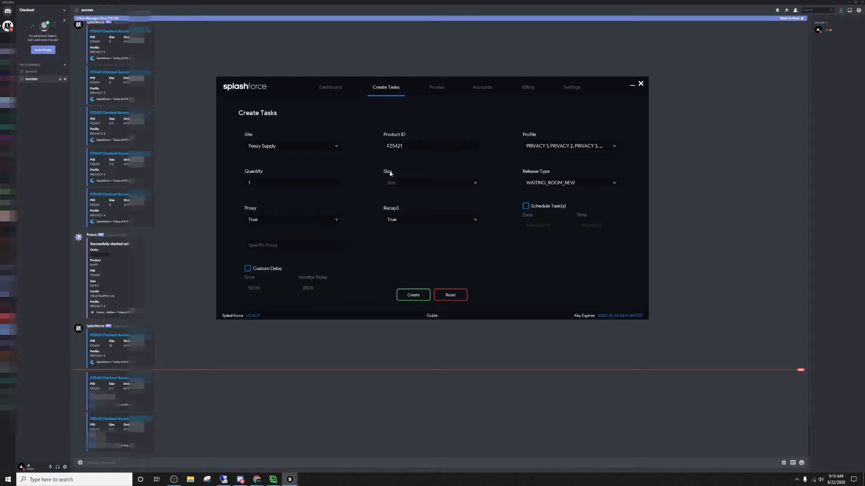
mouse_move(407, 185)
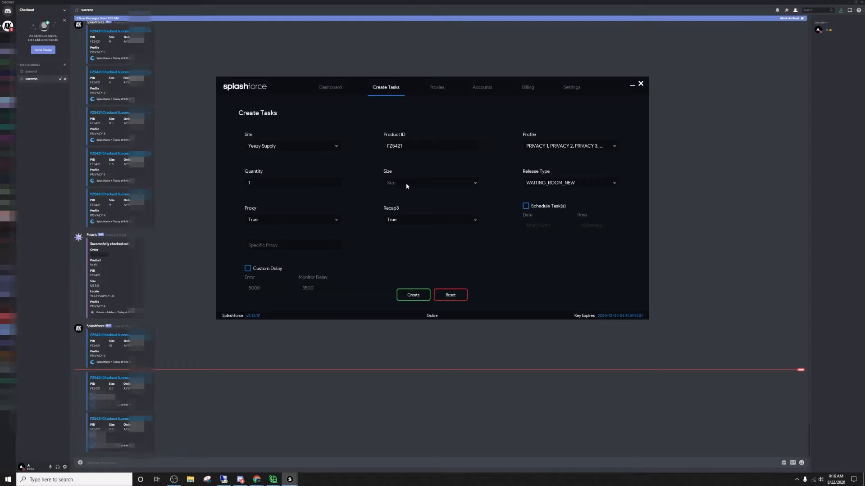
left_click(329, 87)
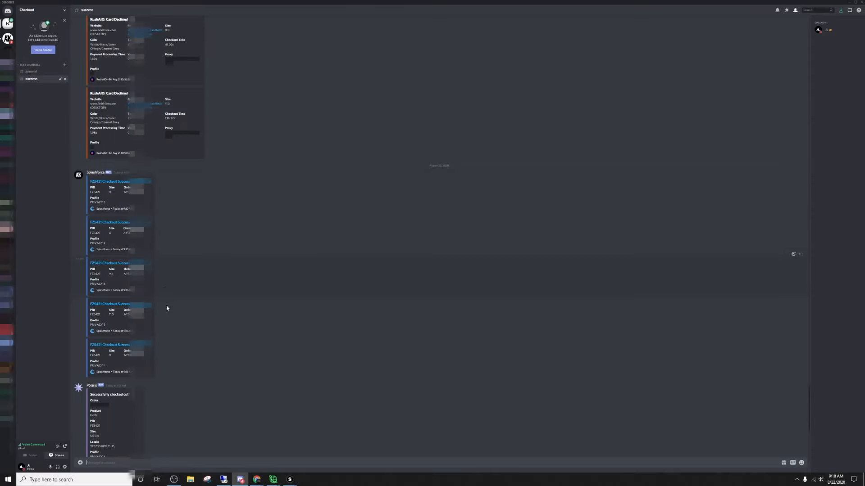
scroll("down", 3)
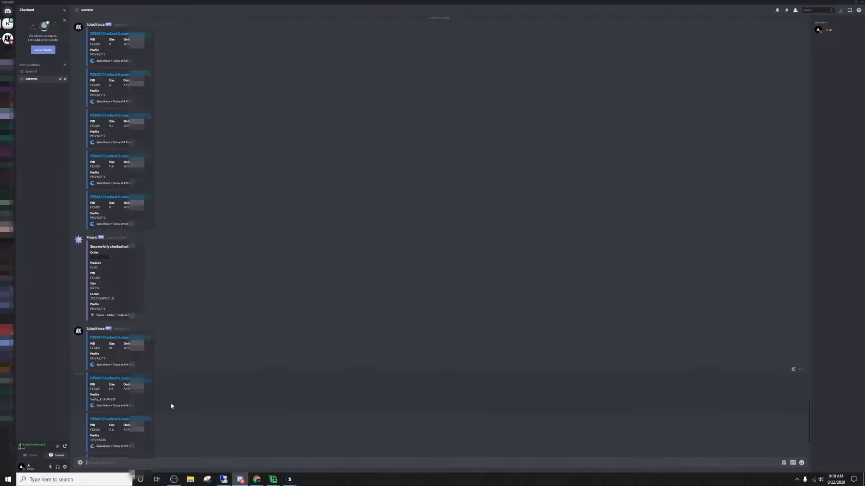
scroll("down", 3)
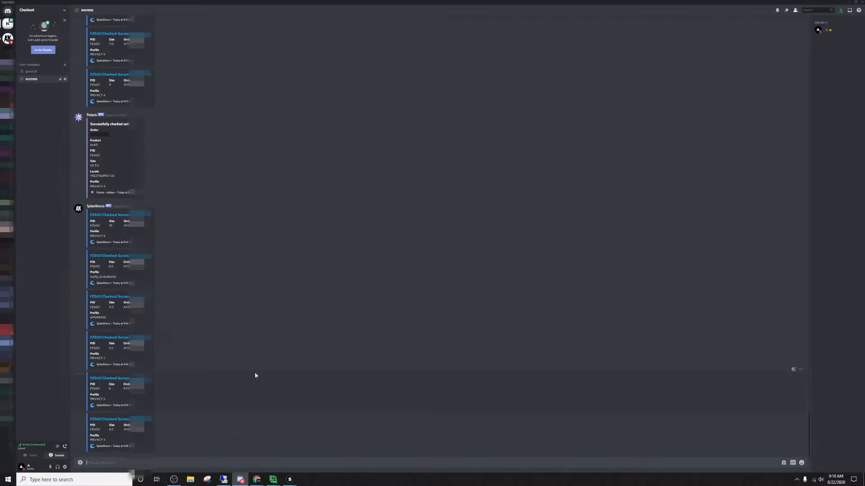
scroll("down", 3)
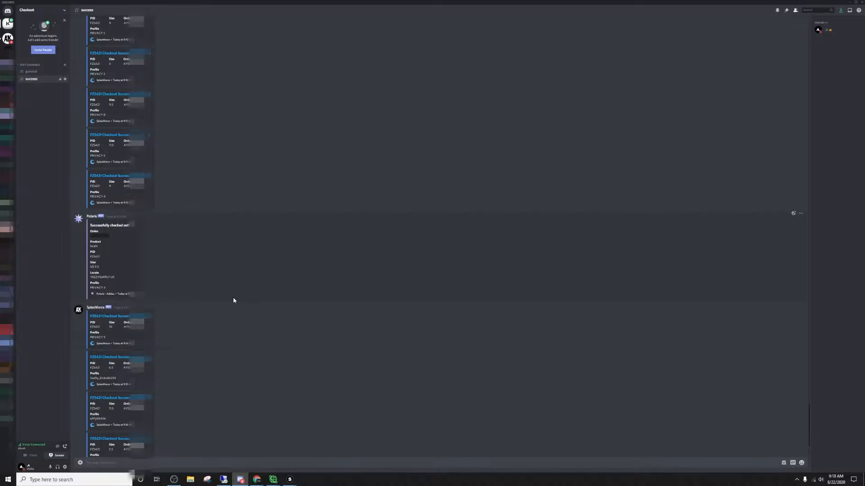
scroll("down", 3)
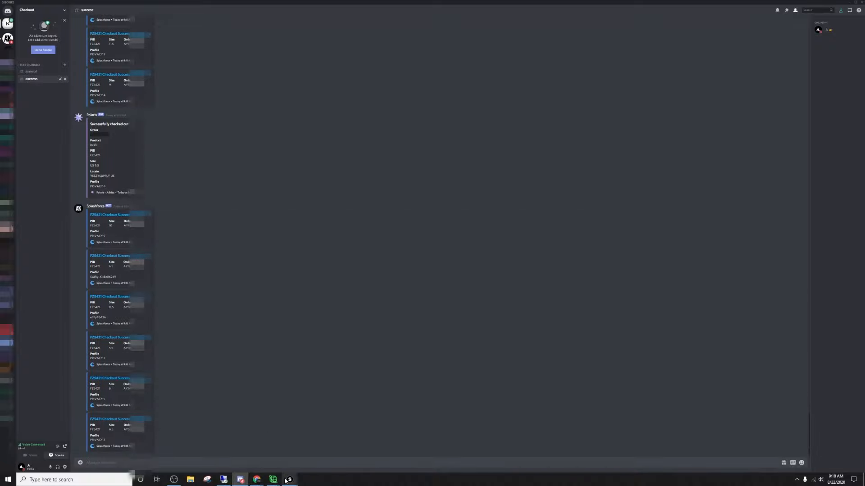
left_click(289, 479)
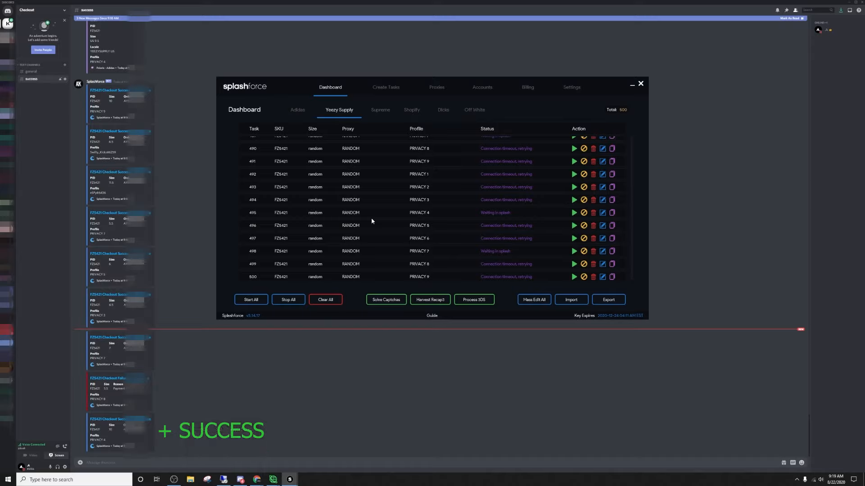
mouse_move(357, 251)
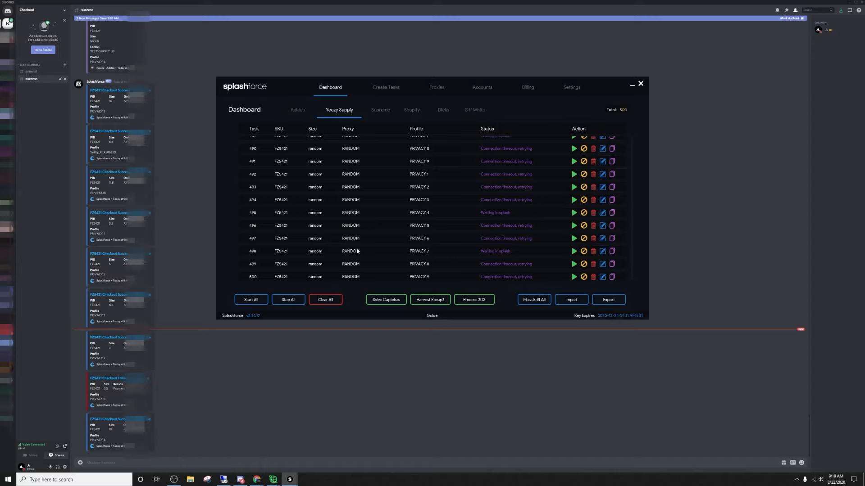
mouse_move(423, 3)
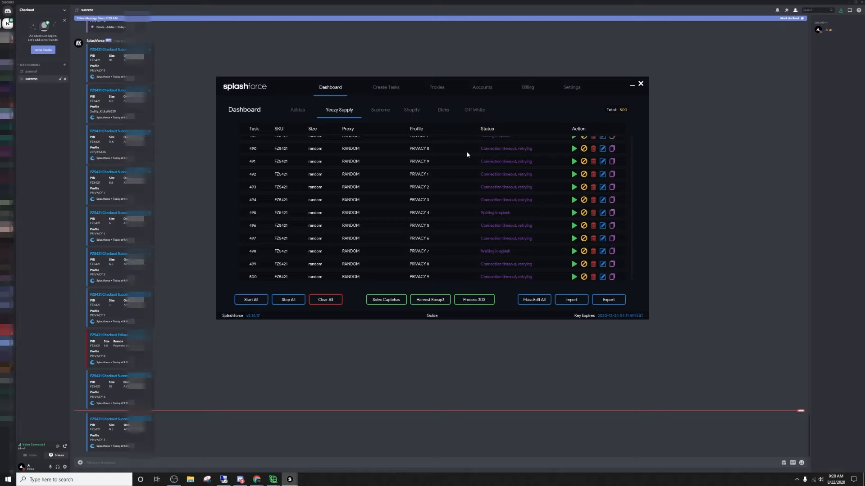
mouse_move(193, 213)
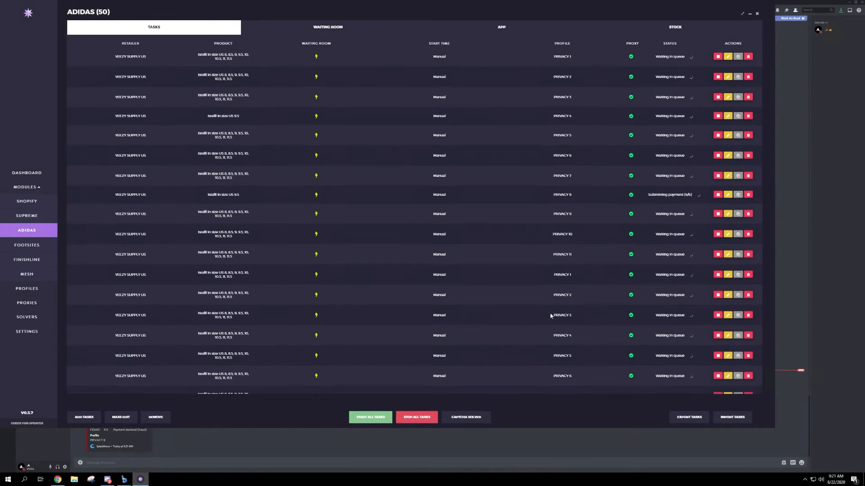
- Stop all running Adidas Yeezy Supply US tasks in Polaris and minimize the remote session
scroll("down", 3)
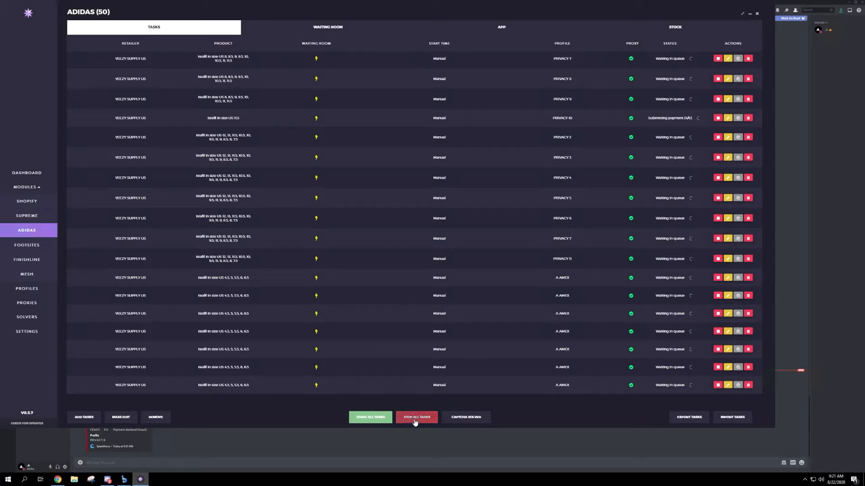
left_click(416, 417)
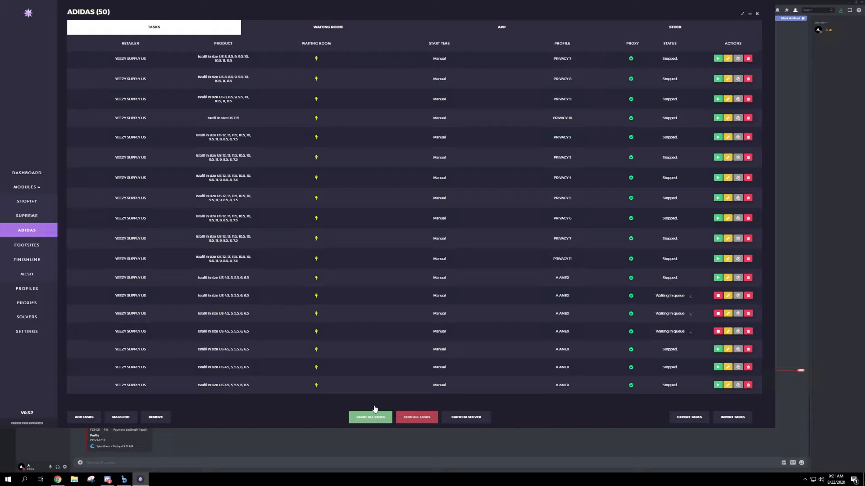
mouse_move(374, 410)
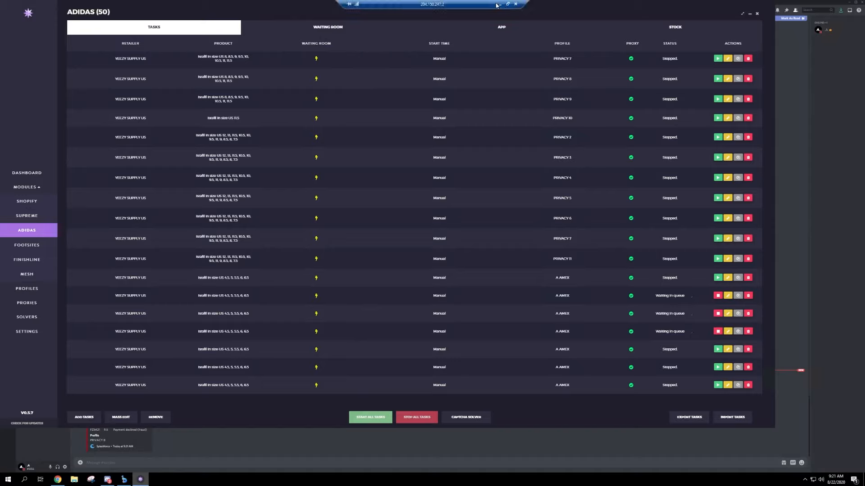
left_click(370, 417)
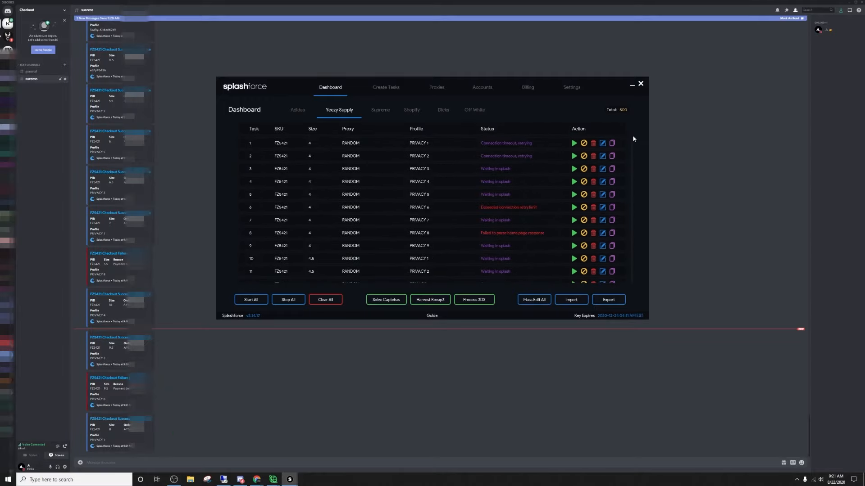
mouse_move(305, 203)
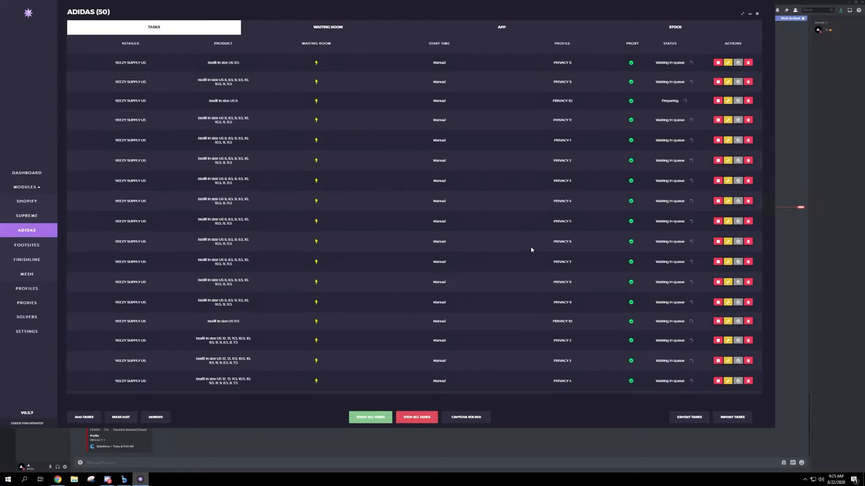
scroll("down", 3)
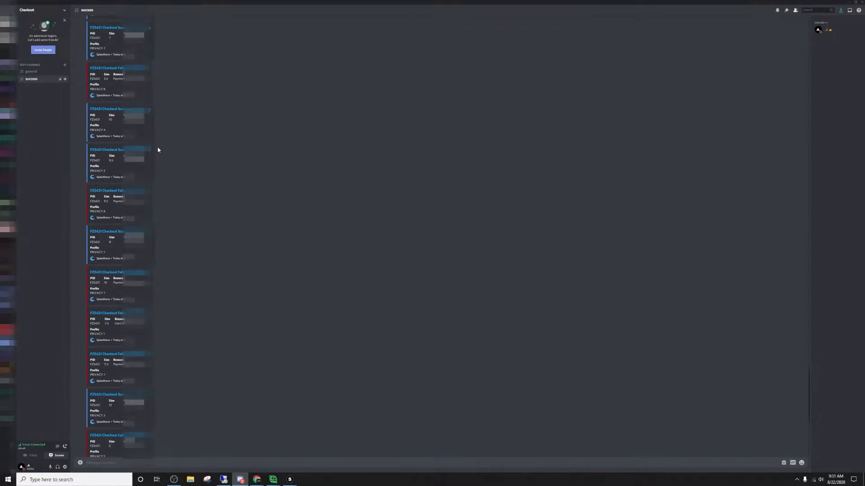
scroll("down", 3)
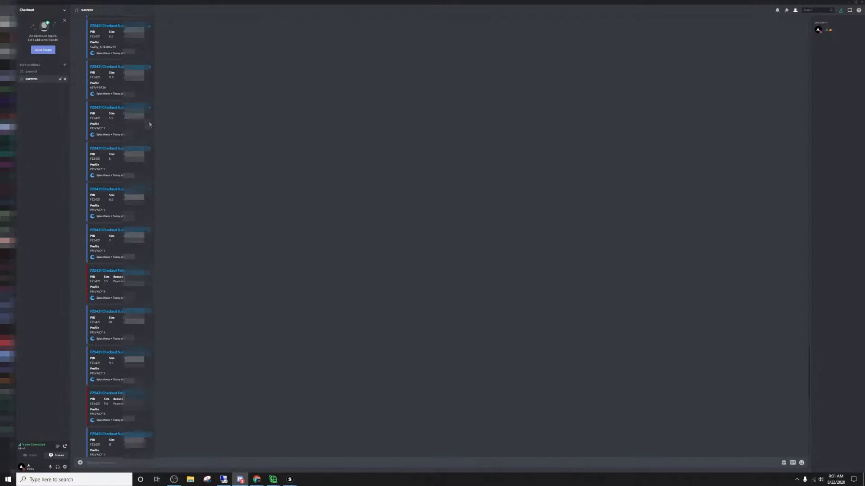
scroll("down", 3)
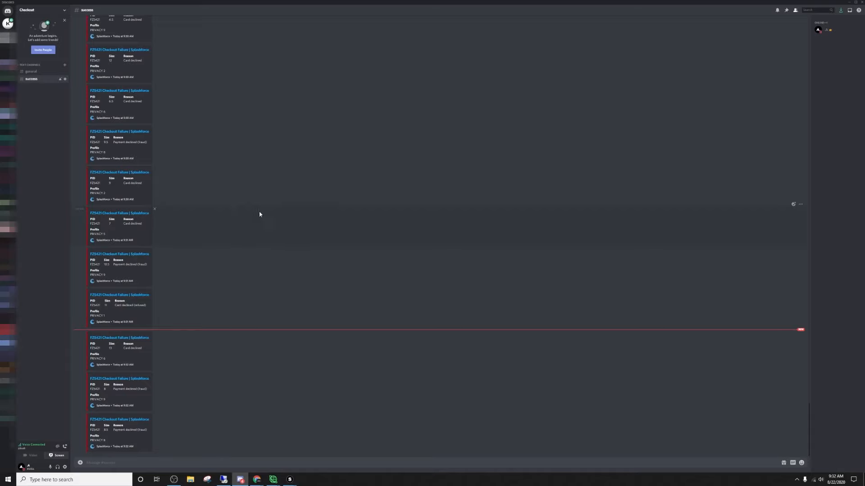
mouse_move(286, 215)
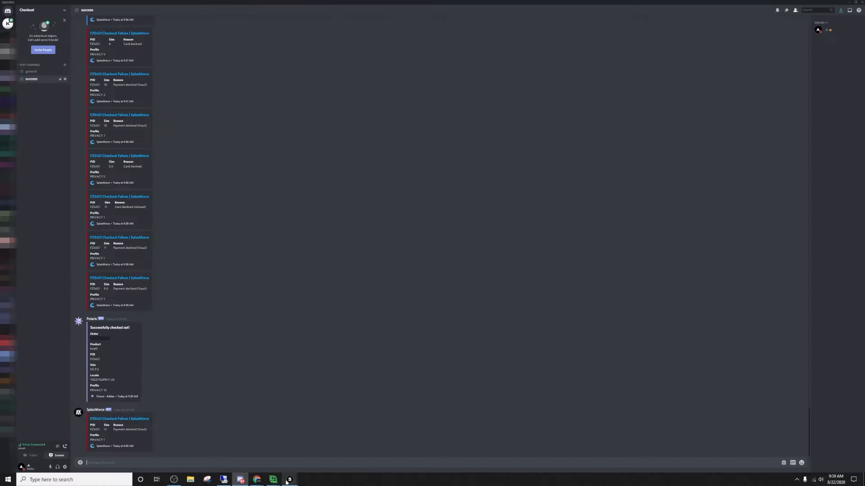
left_click(290, 479)
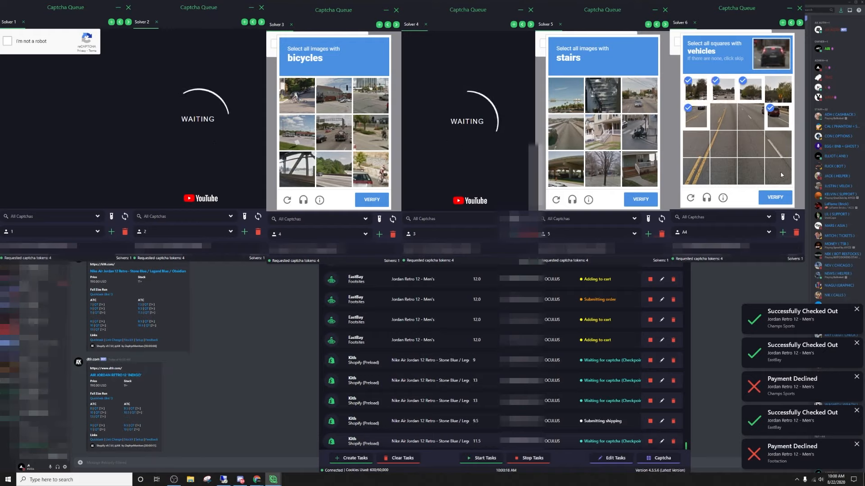
- Verify the vehicles captcha and select a bicycle square in the next captcha challenge
left_click(371, 132)
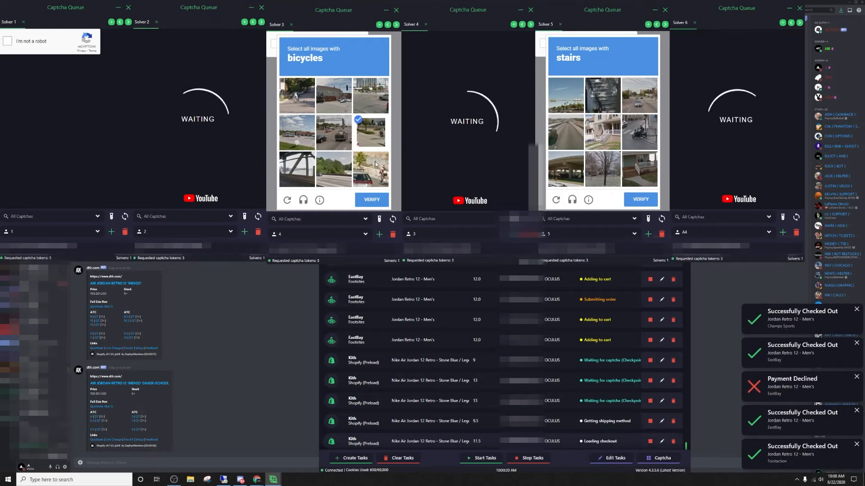
left_click(372, 200)
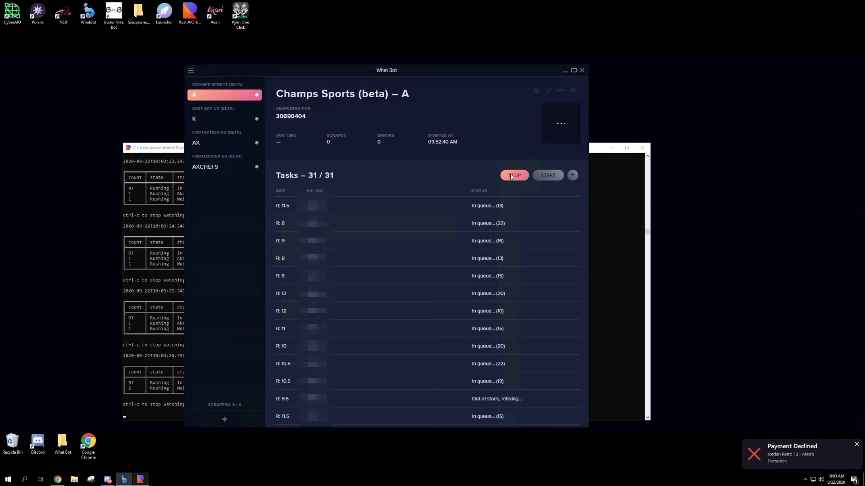
- Stop all 31 Champs Sports (beta) group A tasks in What Bot
left_click(513, 175)
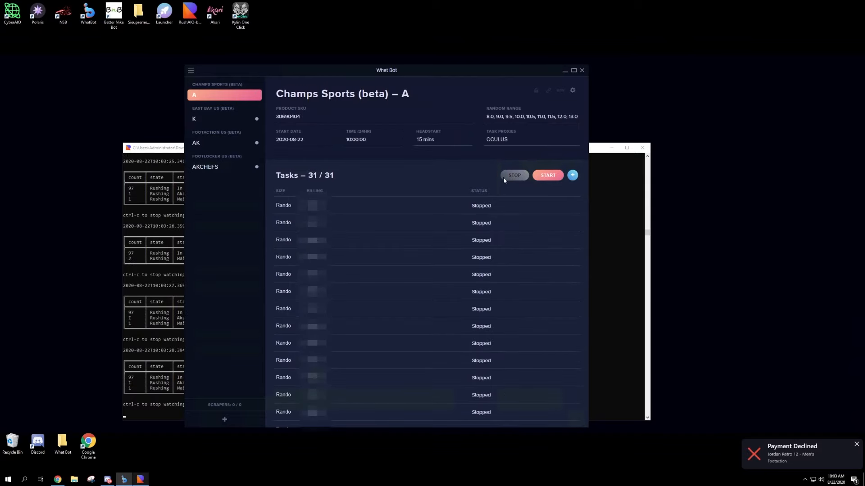